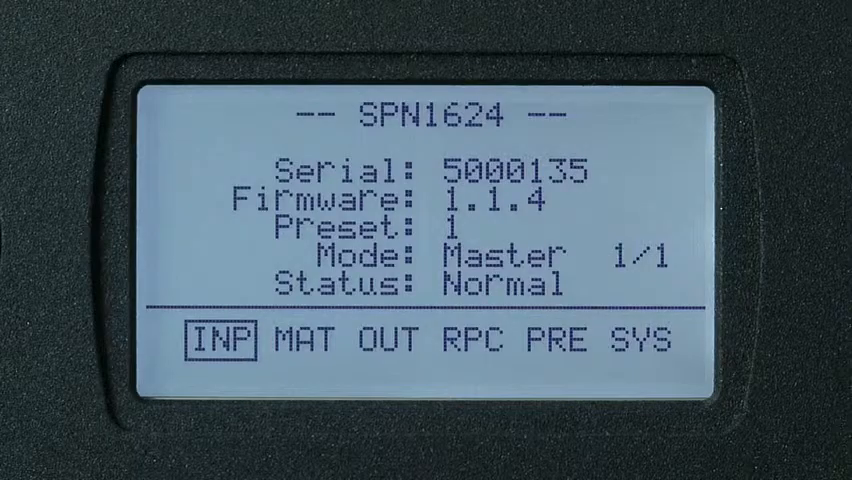
- Navigate from the home screen through SYS and System Setup to the Network Settings page
{"action": "left_click", "coordinate": [311, 343]}
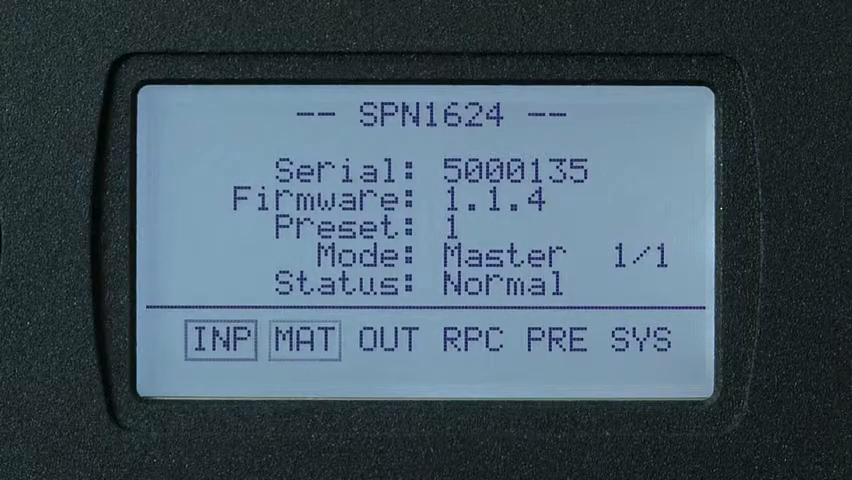
{"action": "left_click", "coordinate": [480, 344]}
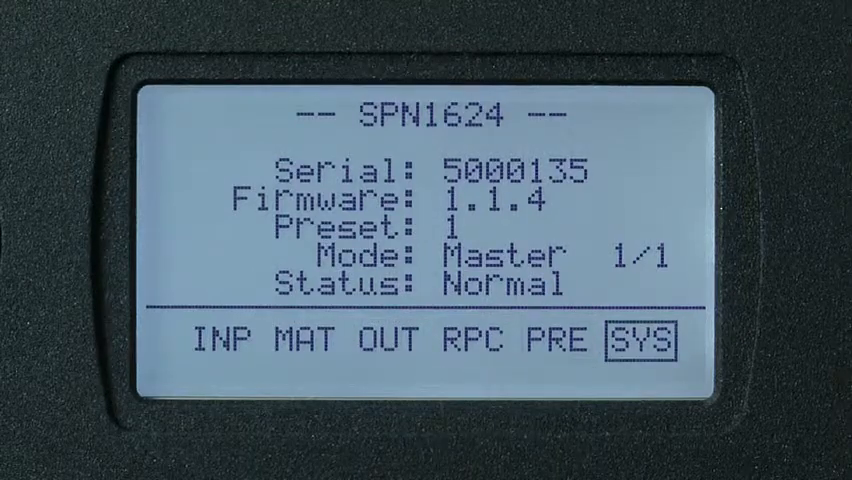
{"action": "left_click", "coordinate": [646, 338]}
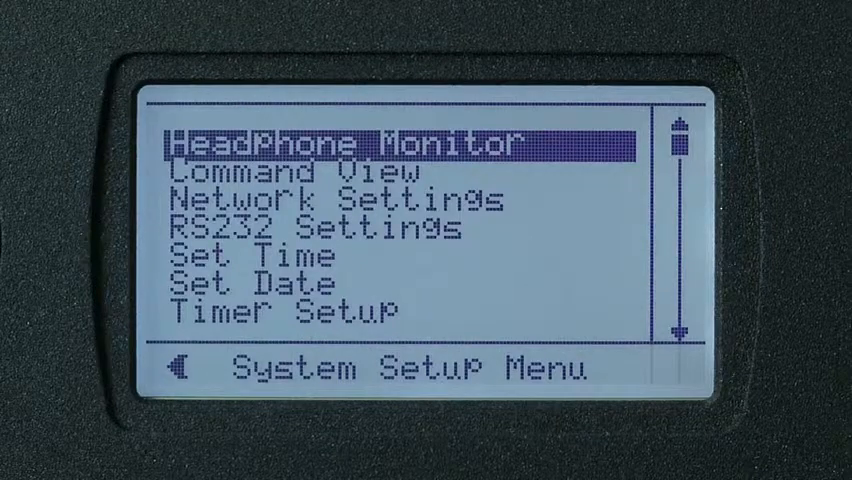
{"action": "key", "text": "Down"}
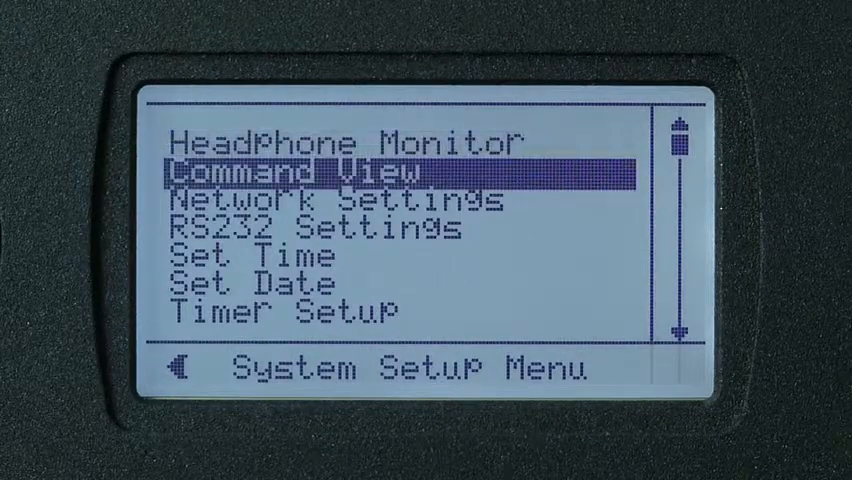
{"action": "key", "text": "down"}
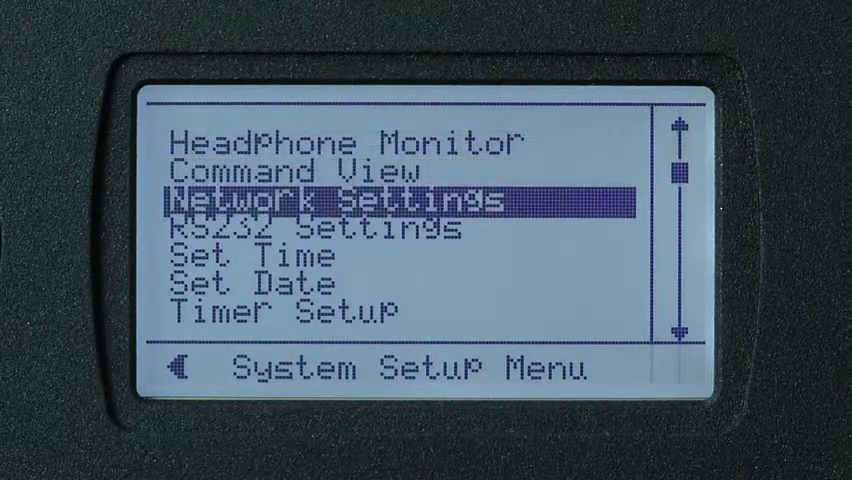
{"action": "left_click", "coordinate": [355, 197]}
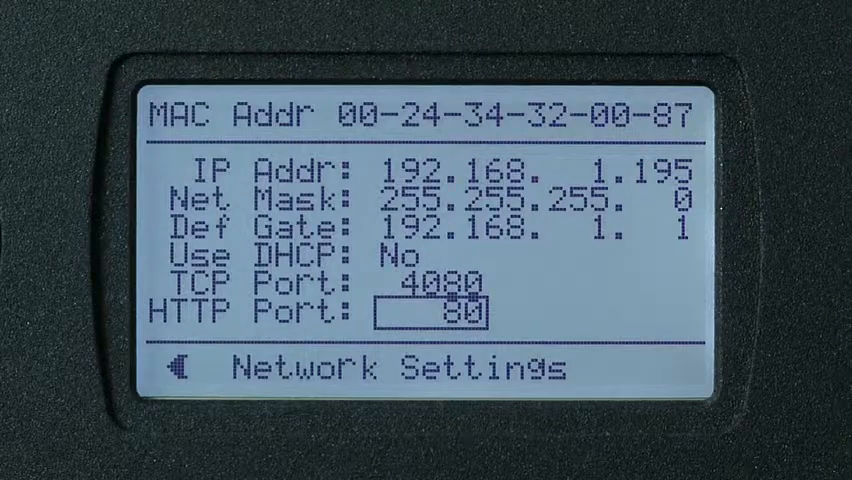
- Step through the network fields, showing IP 192.168.1.195 with DHCP set to No
{"action": "key", "text": "up"}
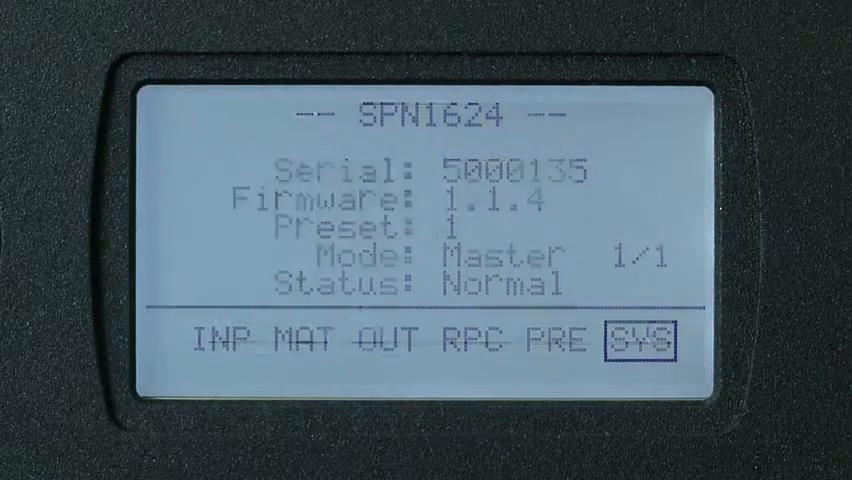
- Enter the System Setup Menu again from SYS after the restart
{"action": "left_click", "coordinate": [645, 338]}
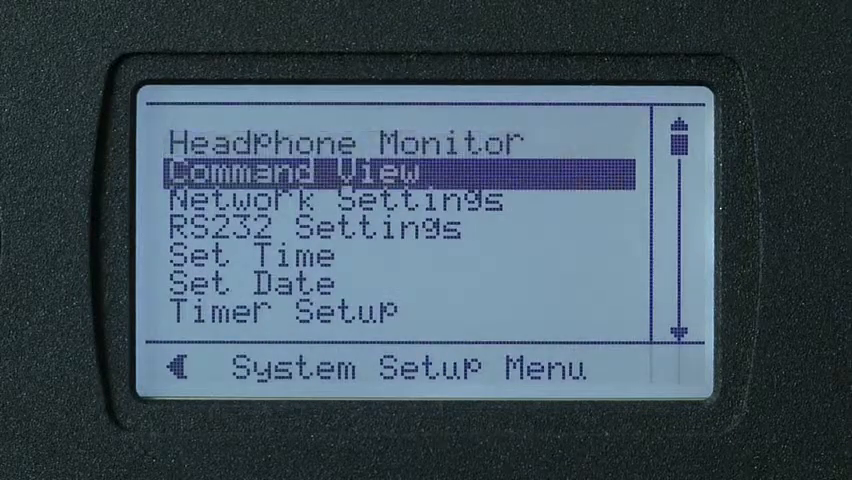